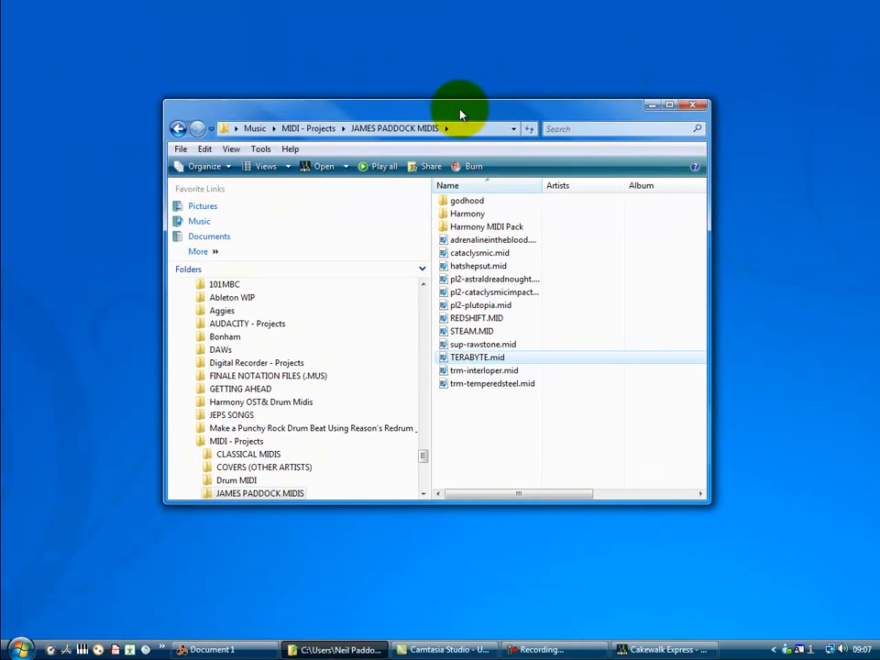
mouse_move(597, 327)
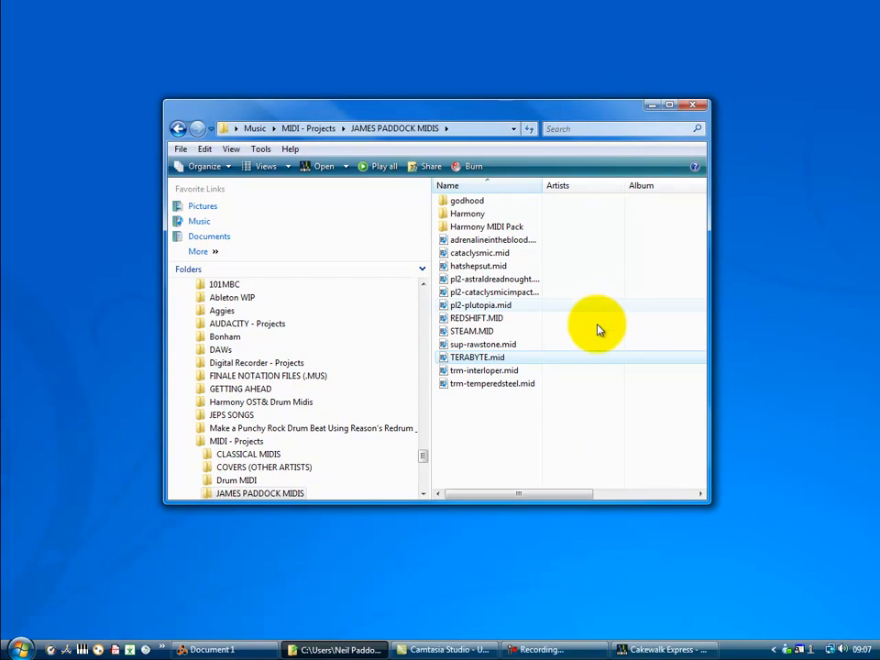
Bring up the context menu for TERABYTE.mid in the JAMES PADDOCK MIDIS folder.
right_click(477, 356)
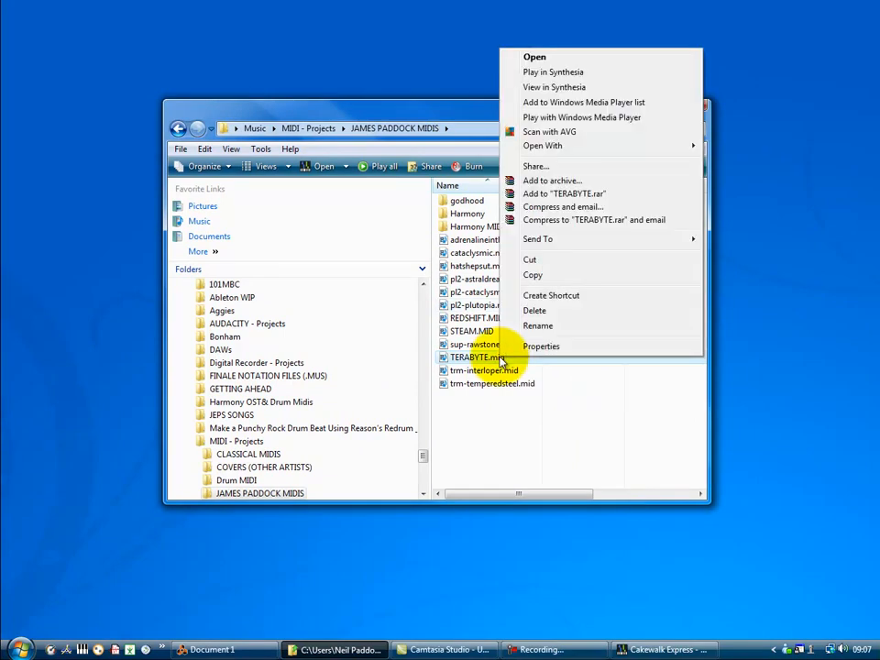
mouse_move(592, 146)
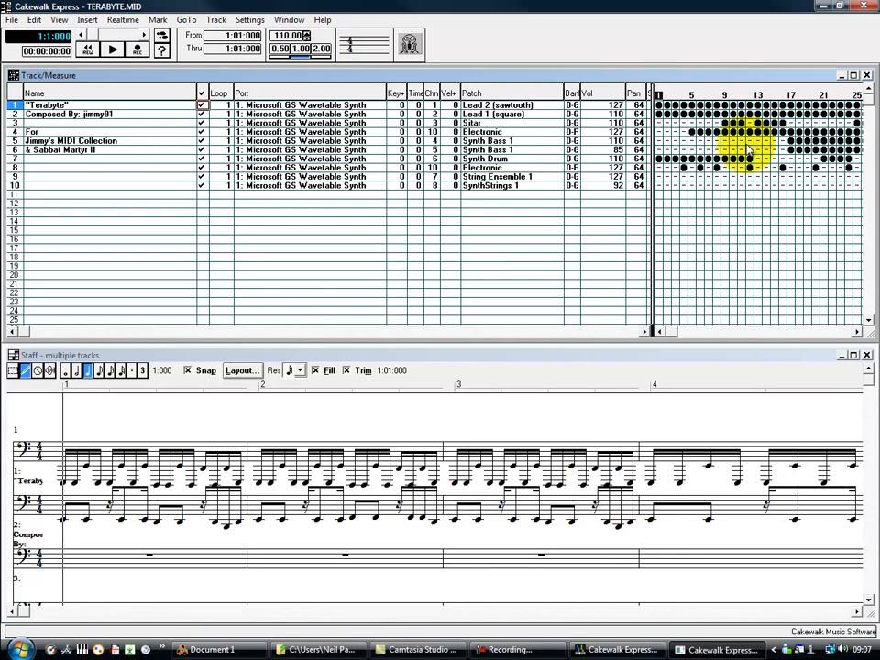
Play TERABYTE.MID in Cakewalk Express to hear the song.
click(111, 49)
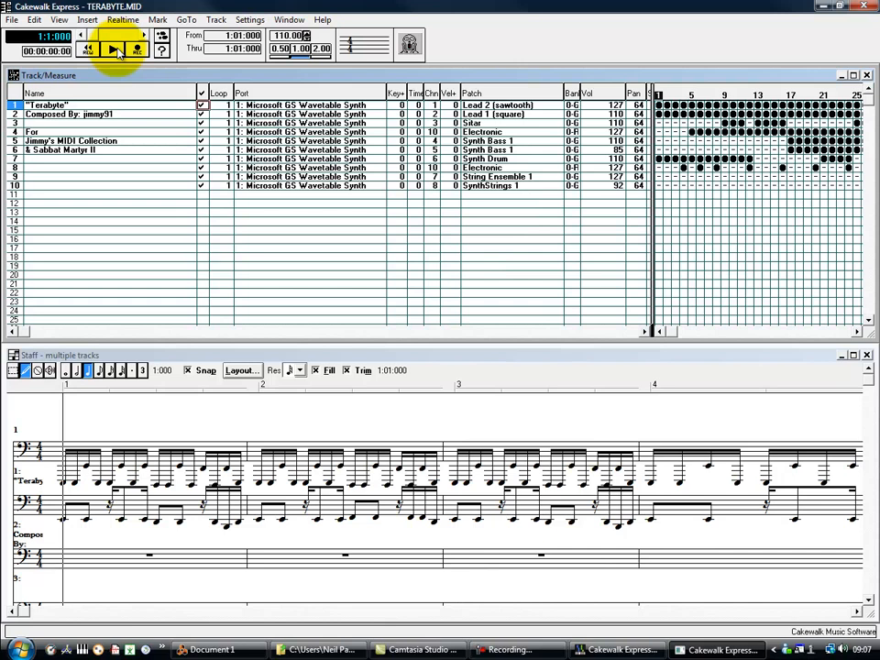
click(110, 50)
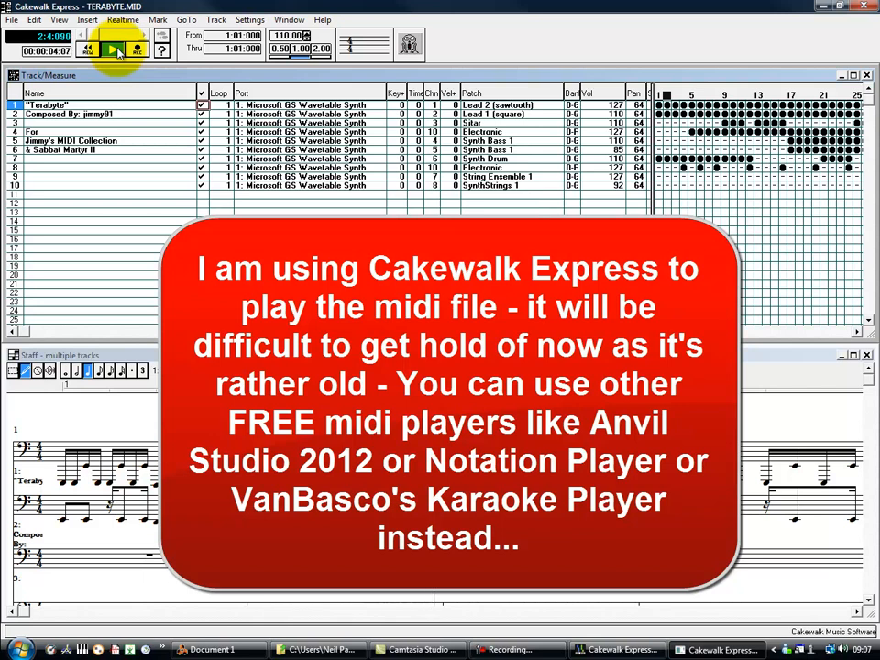
click(108, 49)
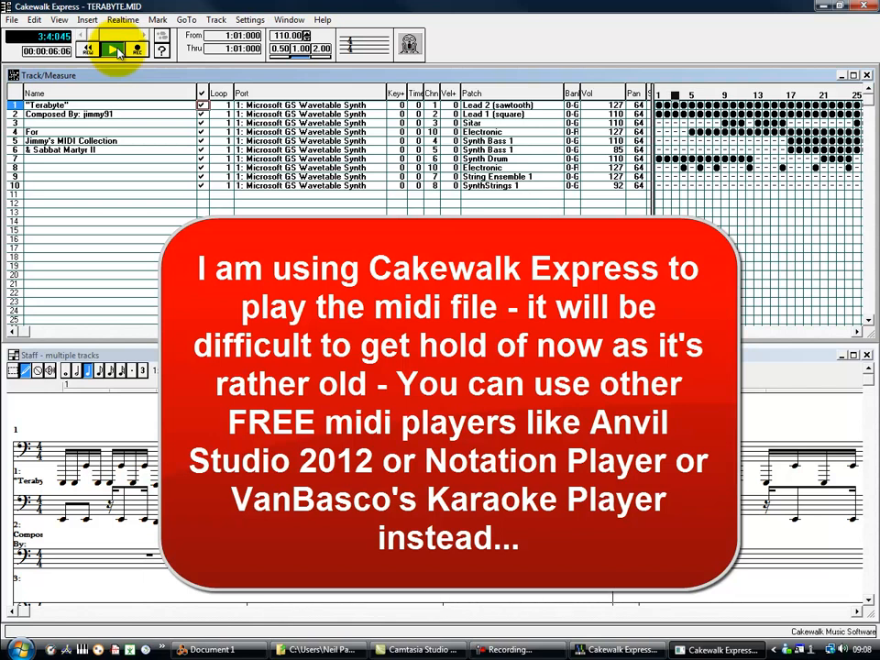
click(110, 49)
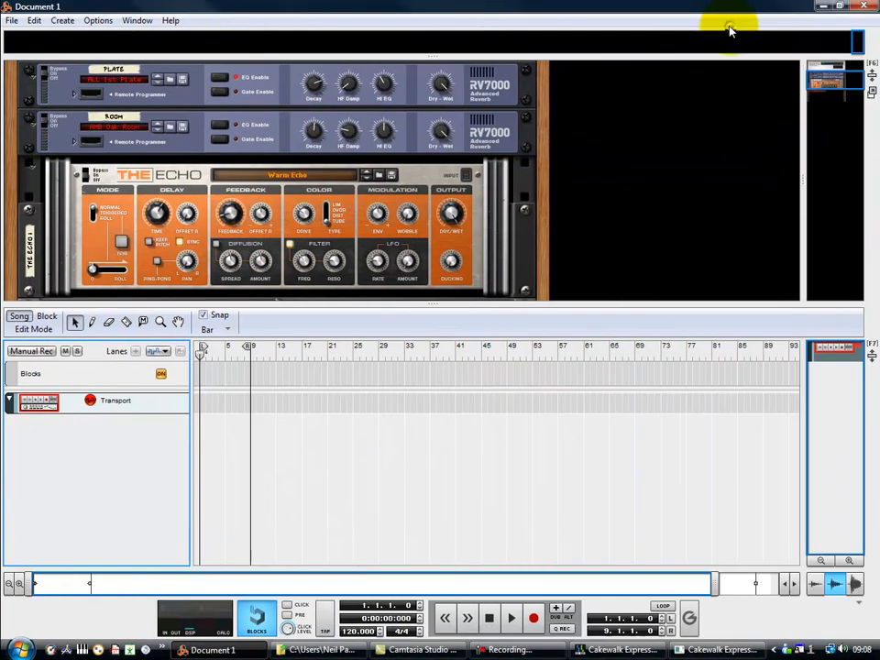
Start importing a MIDI file from Reason's File menu.
click(12, 20)
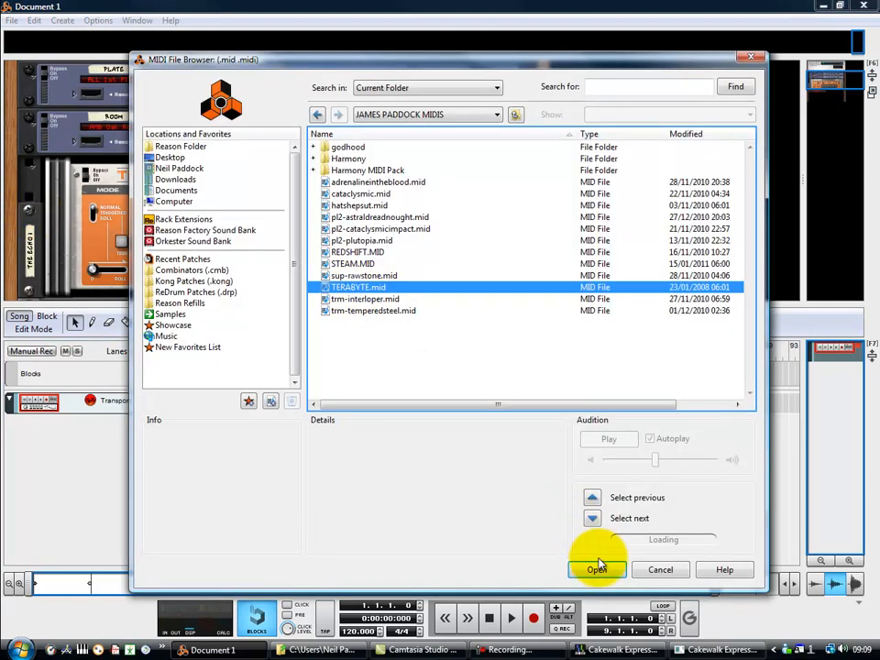
Import TERABYTE.mid, creating ID8 devices and sequencer tracks.
click(597, 570)
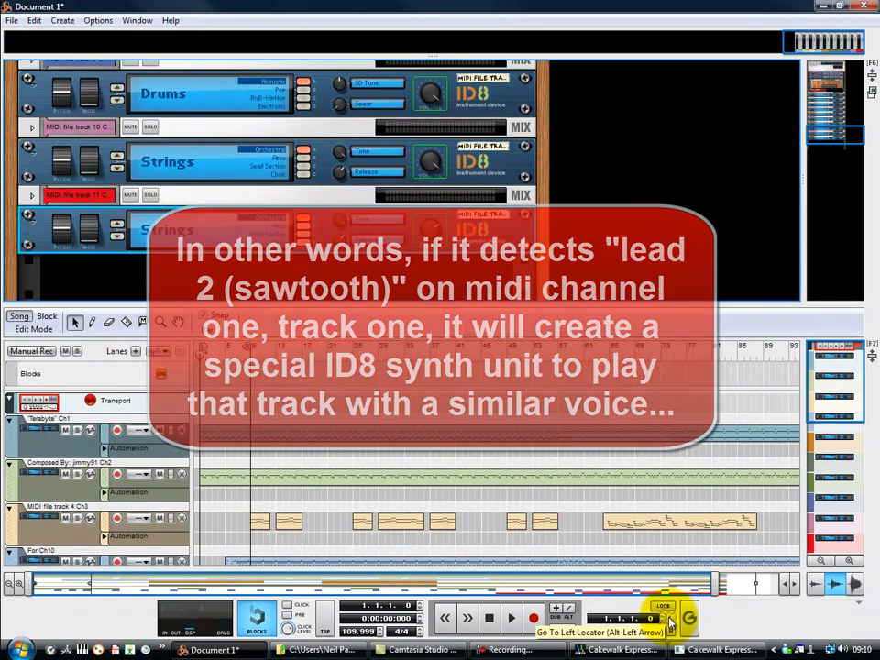
Play the imported Terabyte song from the left locator, then stop.
click(511, 619)
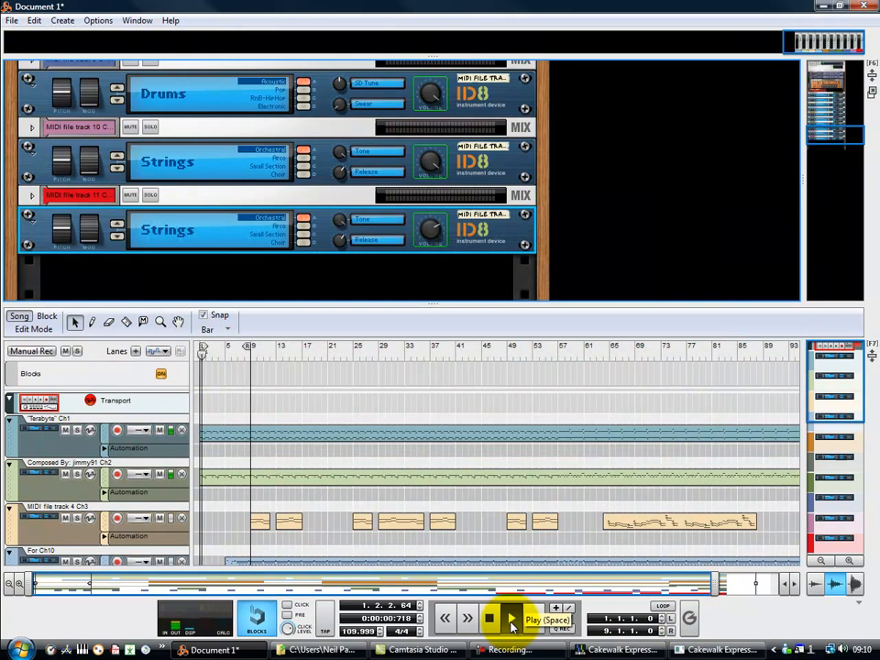
click(489, 618)
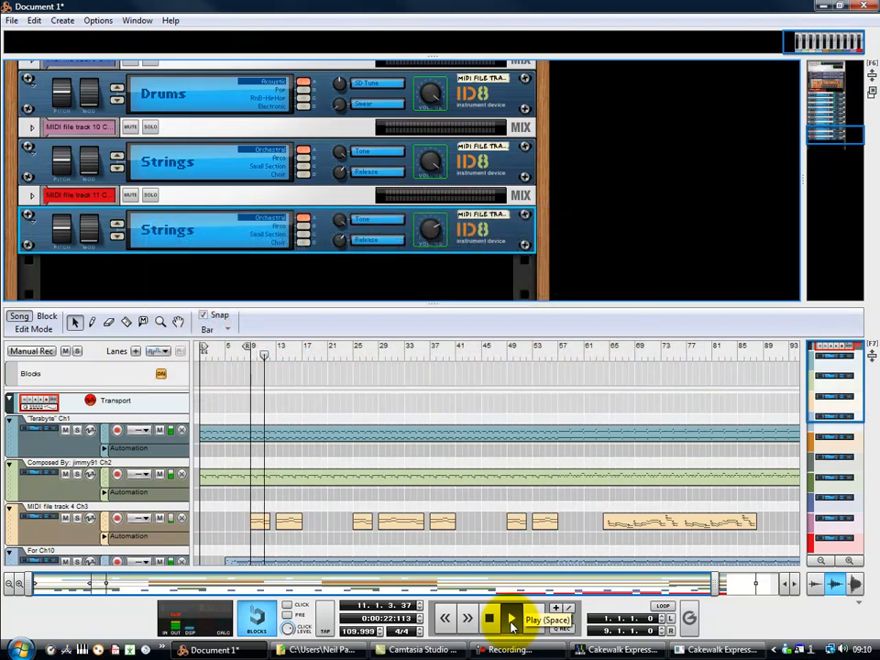
click(489, 618)
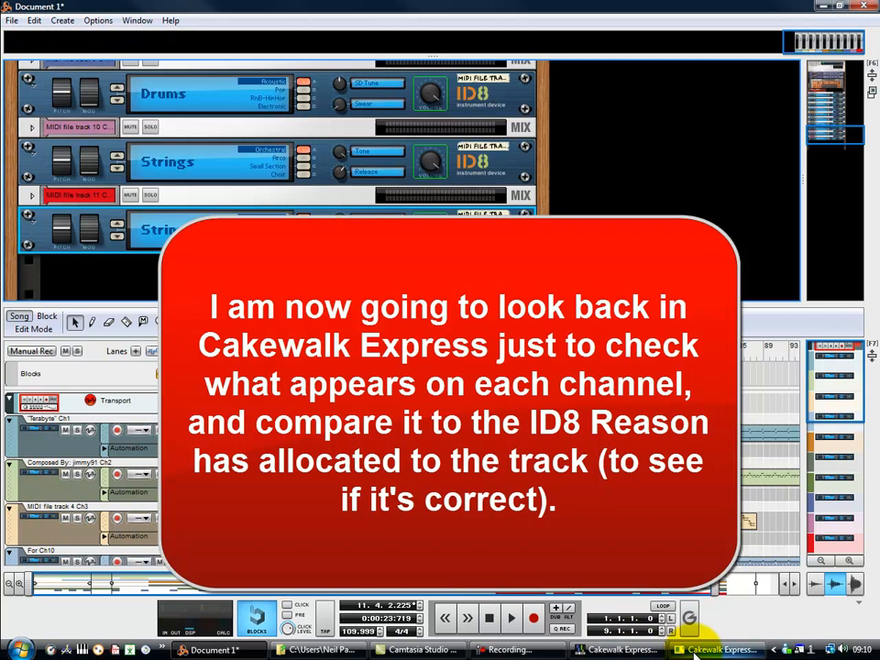
click(720, 650)
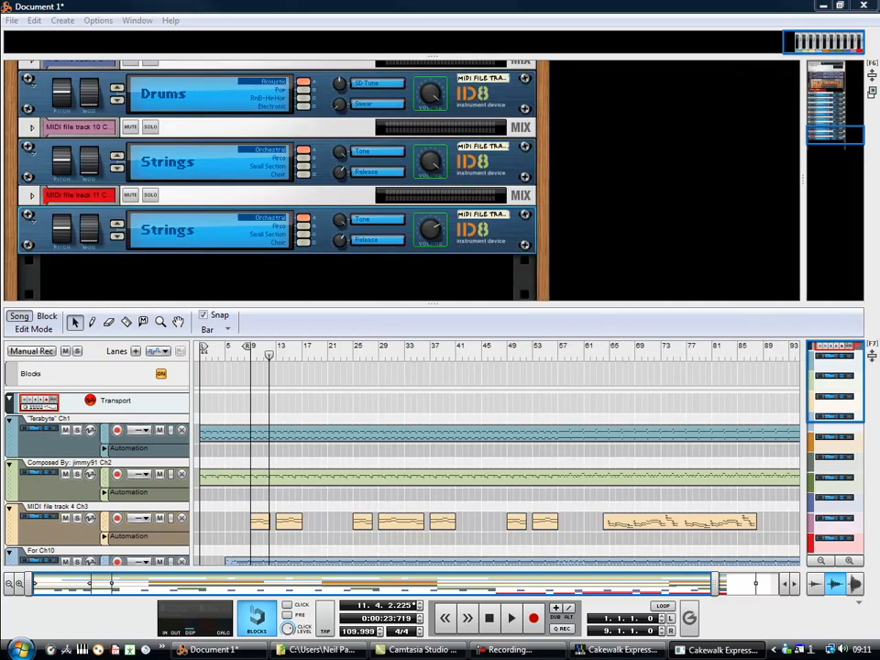
Select the Terabyte Ch1 track and scroll the rack to its ID8 device.
click(41, 431)
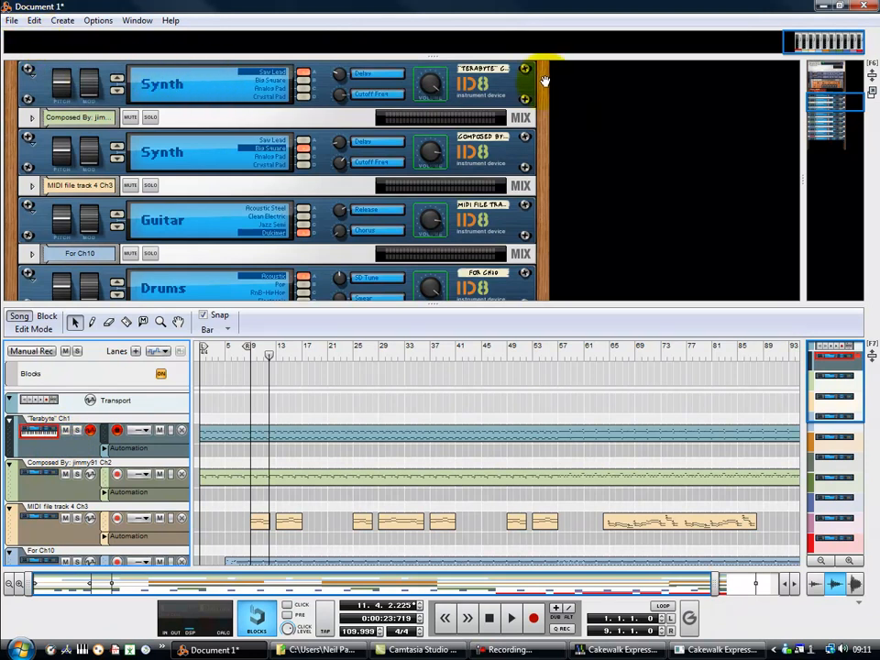
scroll(down, 3)
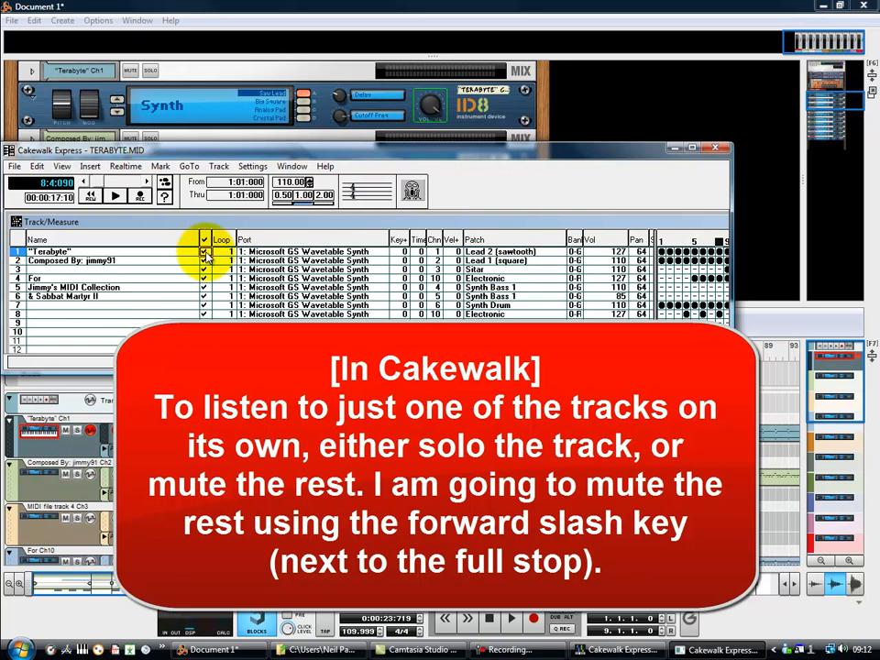
Mute all tracks except track 1, then stop playback after listening.
key(/)
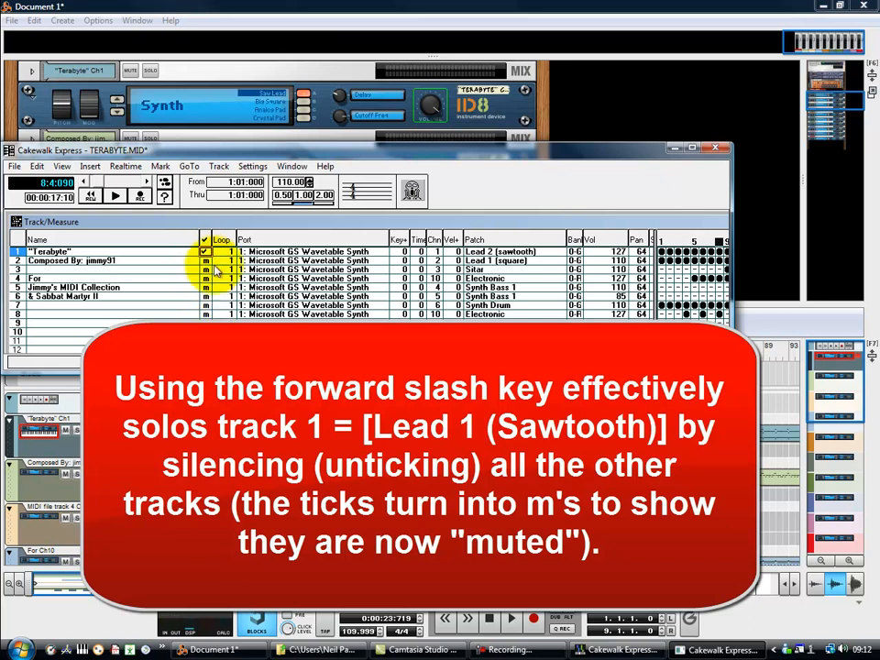
mouse_move(152, 232)
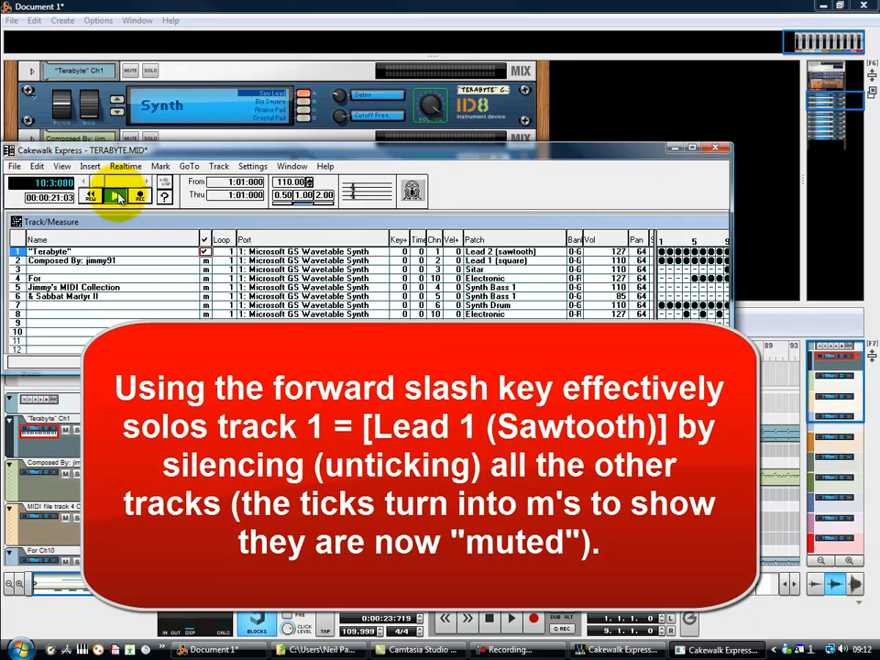
key(/)
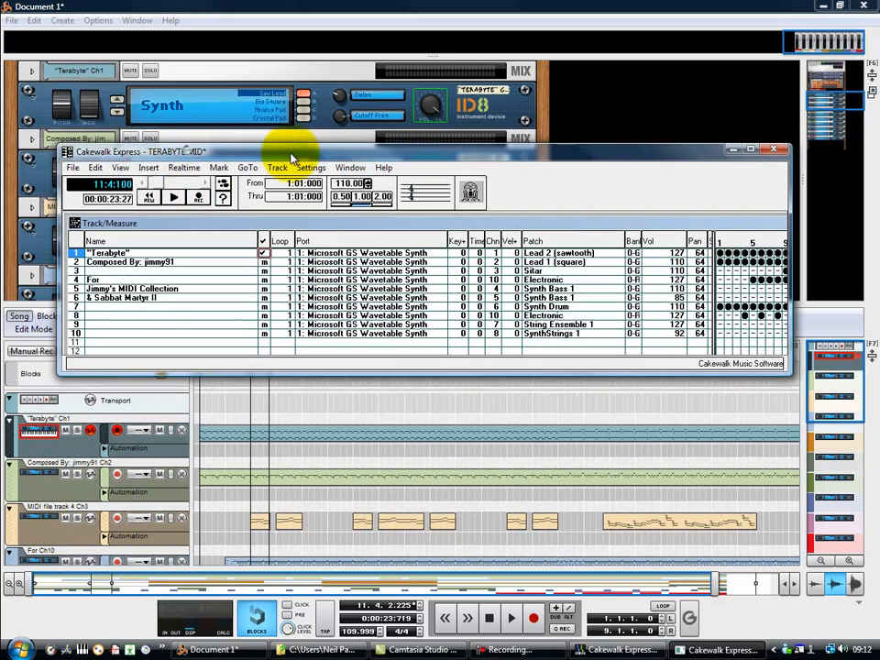
Return to Reason, solo Terabyte Ch1, play it alone and stop.
click(773, 148)
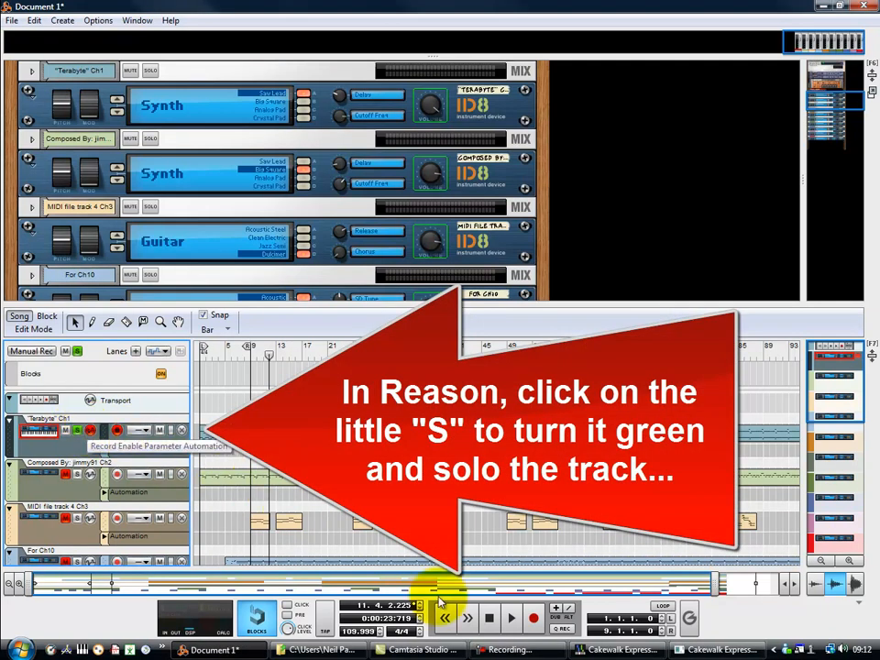
click(511, 617)
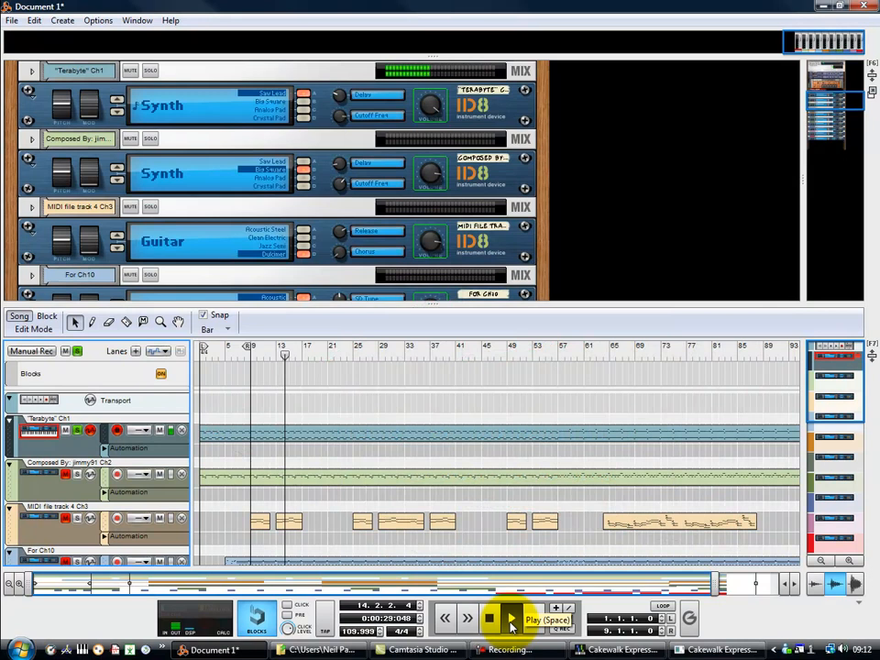
click(488, 619)
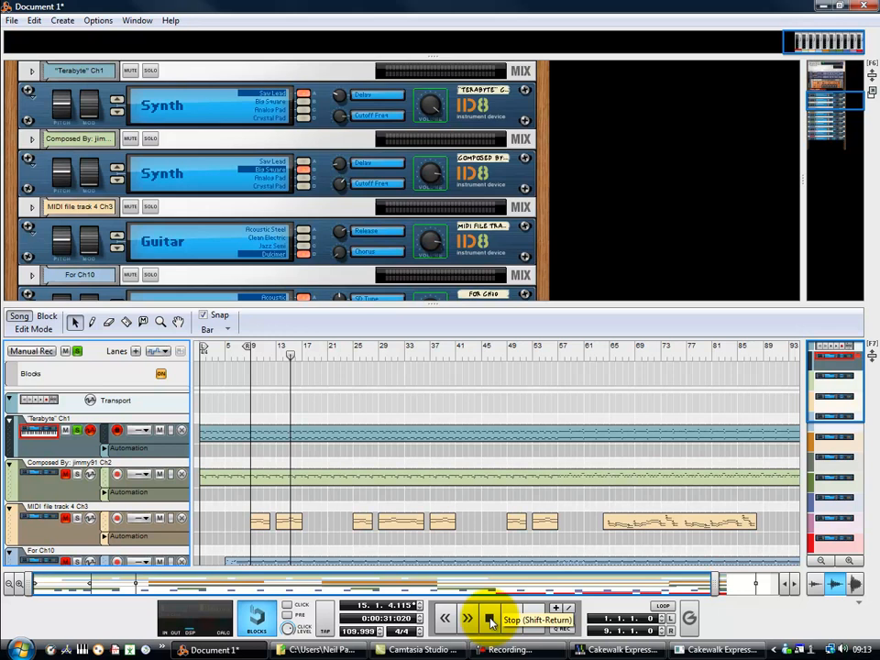
Stop Reason playback while reviewing lower imported tracks like track 8 Ch6.
click(489, 618)
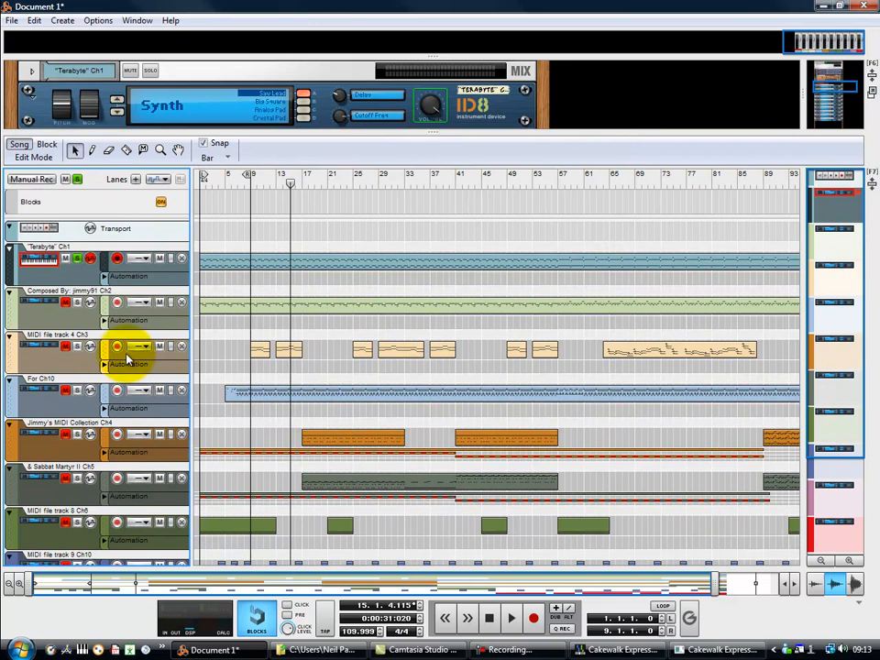
mouse_move(50, 311)
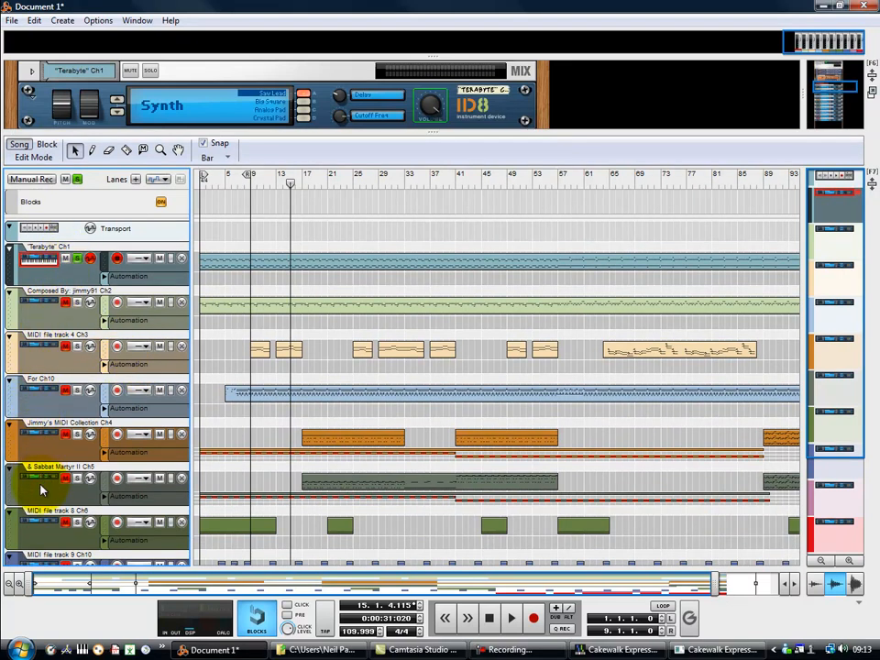
mouse_move(50, 542)
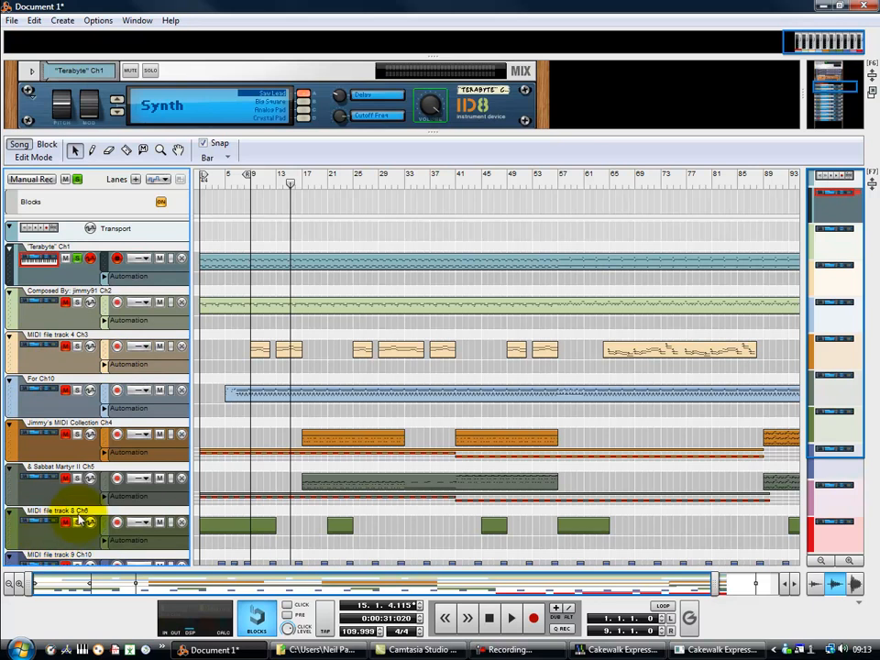
mouse_move(81, 521)
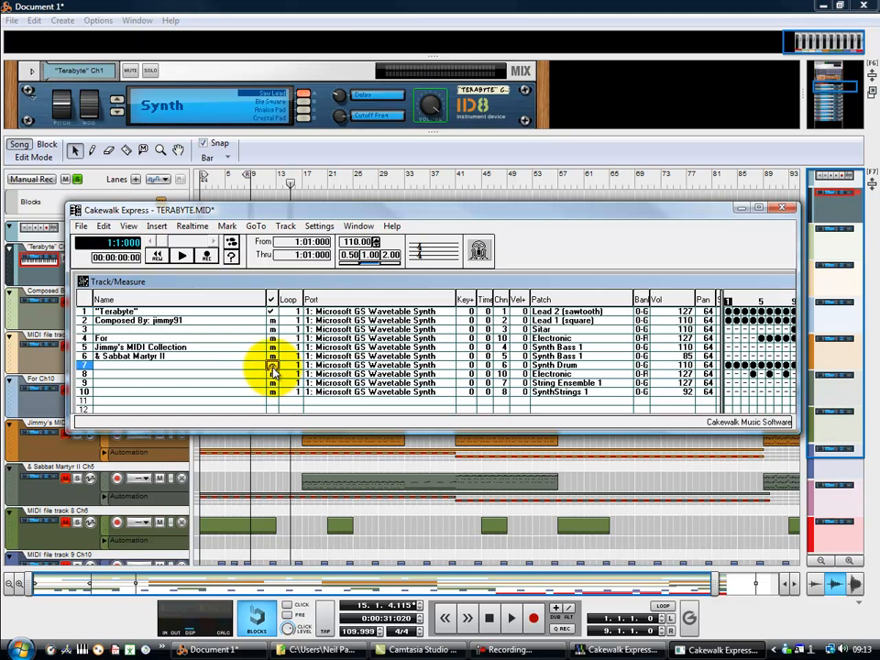
Unmute track 7 Synth Drum, mute track 1, and play it alone.
click(271, 365)
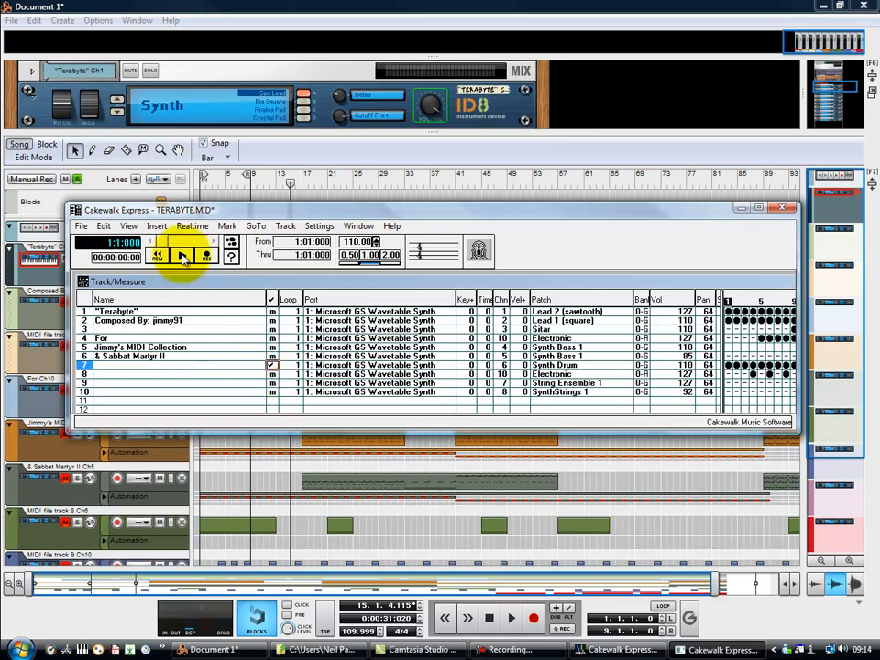
click(182, 256)
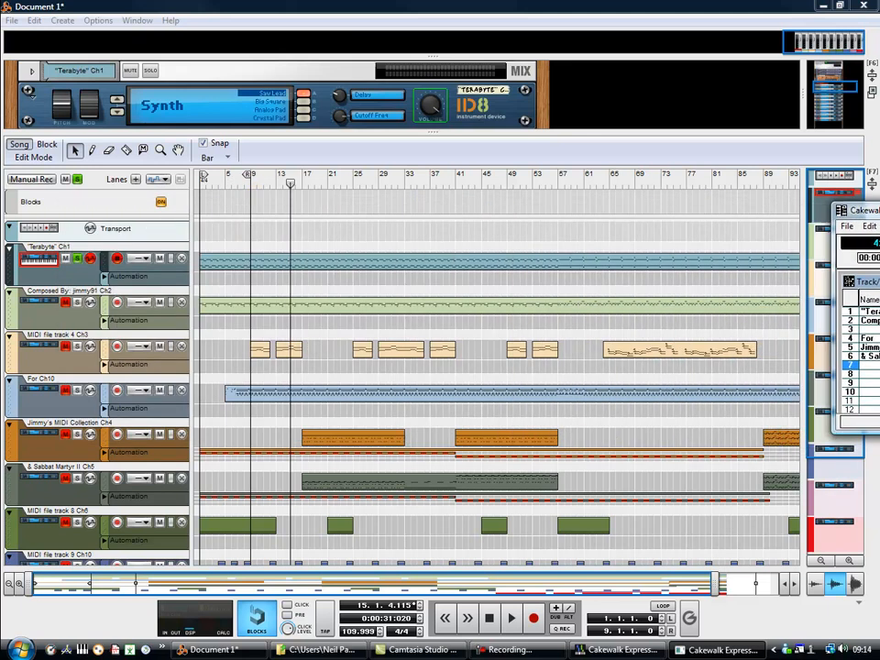
Select MIDI file track 8 Ch6 to display its ID8 Piano device.
click(59, 528)
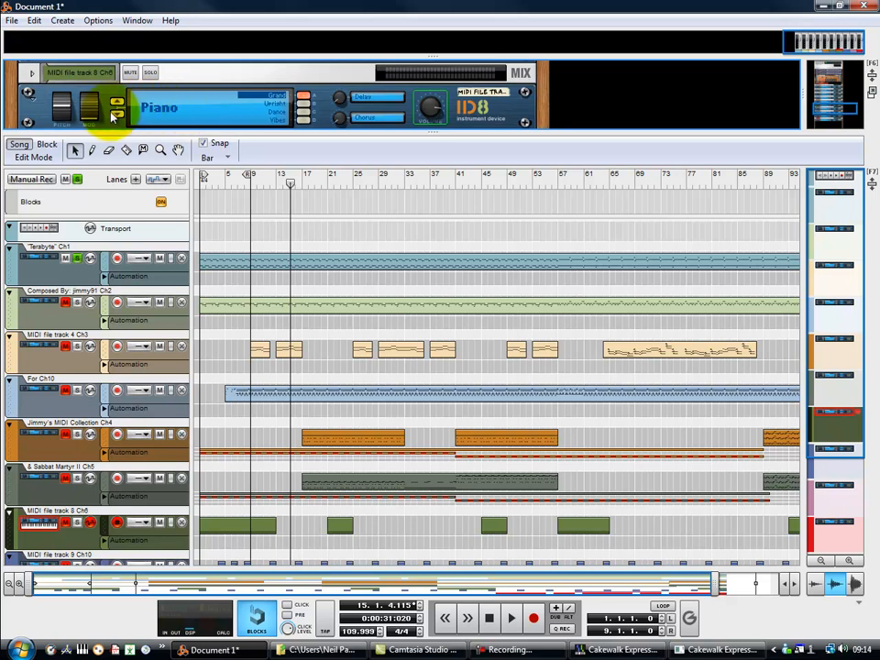
click(117, 111)
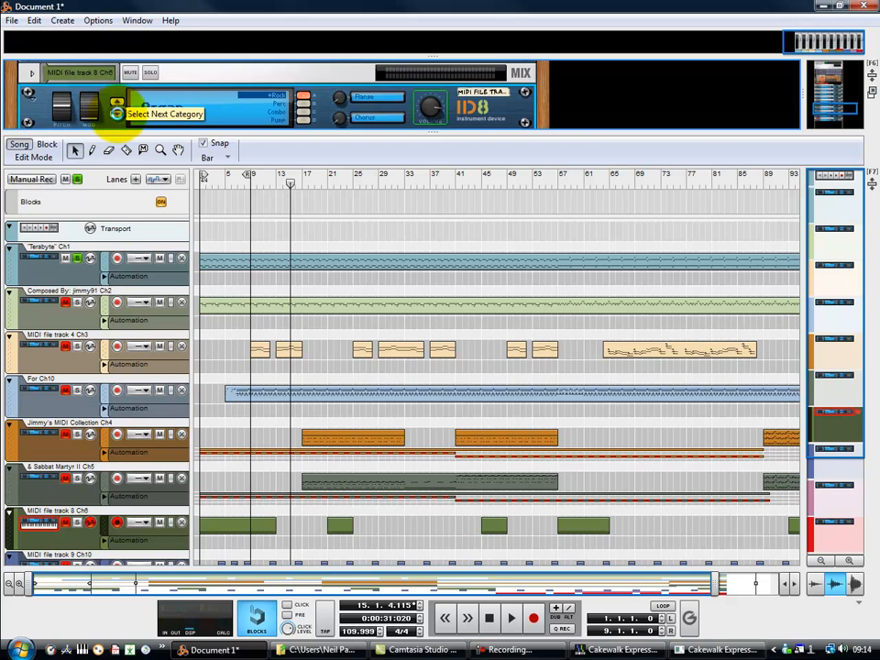
click(118, 104)
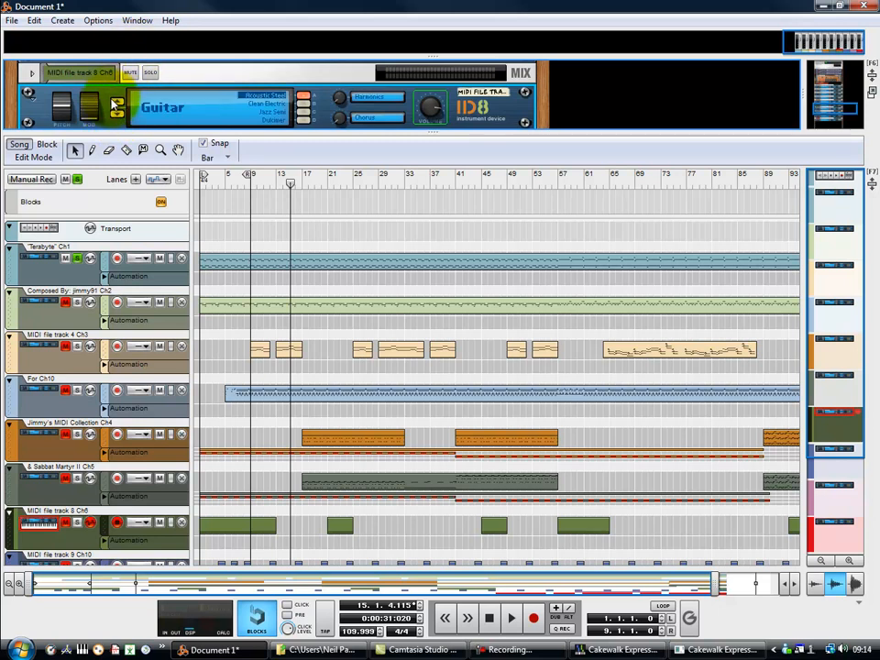
click(118, 107)
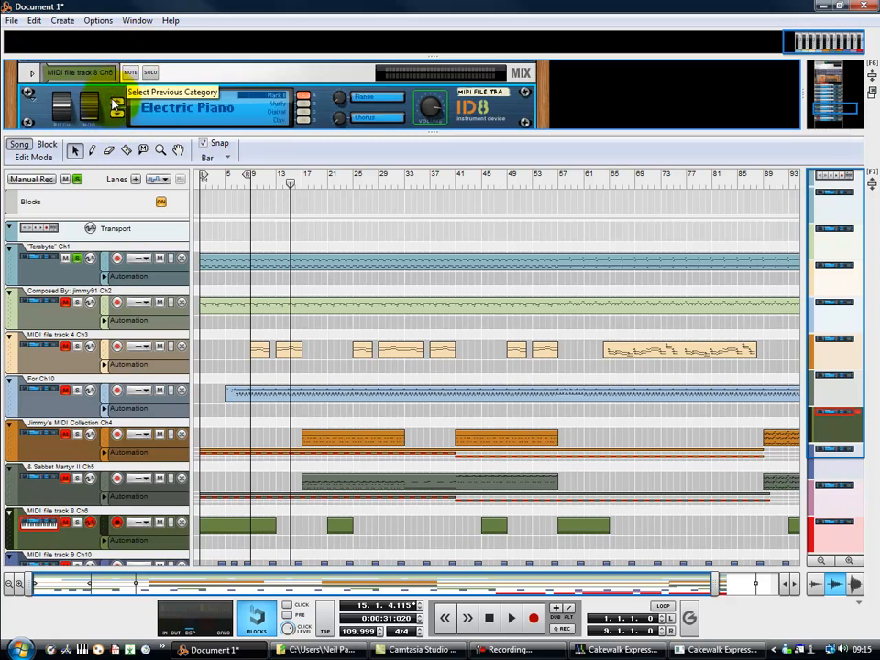
click(114, 99)
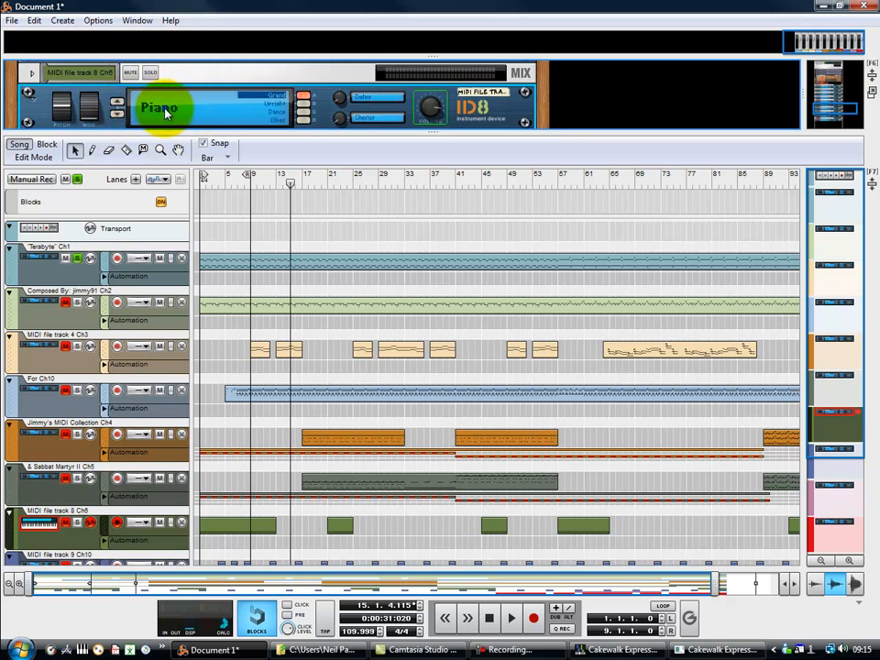
Set the ID8 on MIDI file track 8 Ch6 to the Drums category.
click(158, 108)
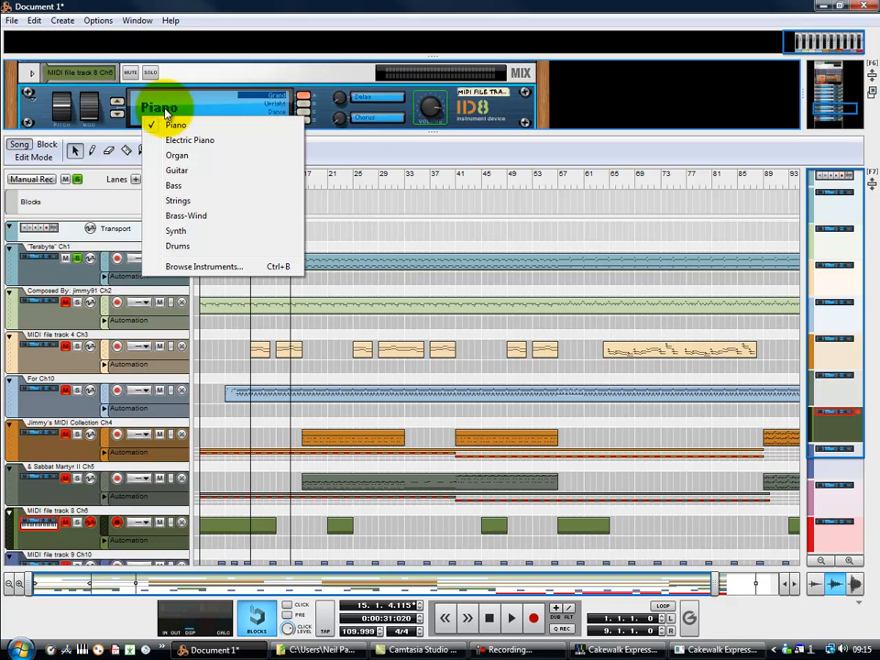
mouse_move(192, 245)
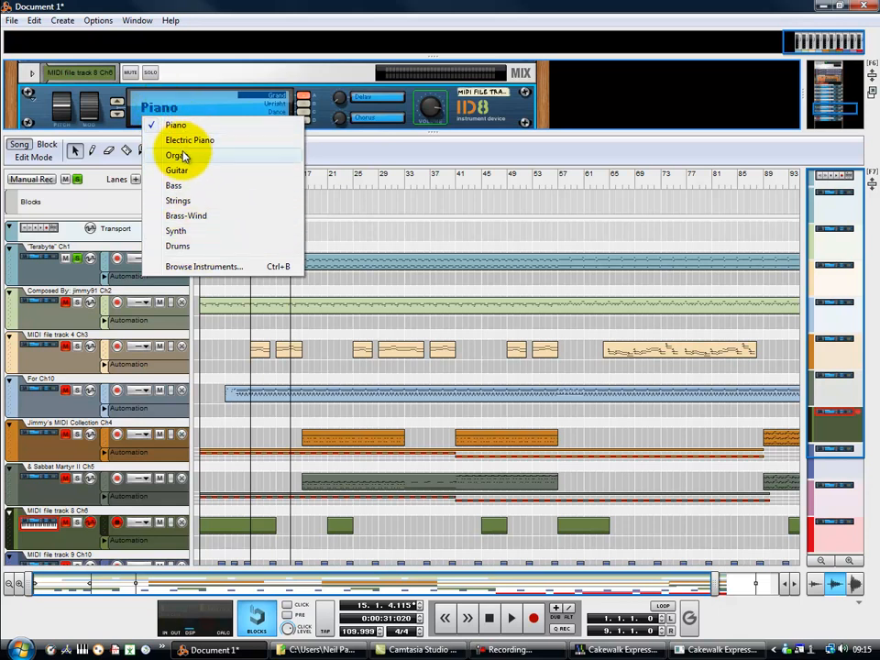
mouse_move(176, 230)
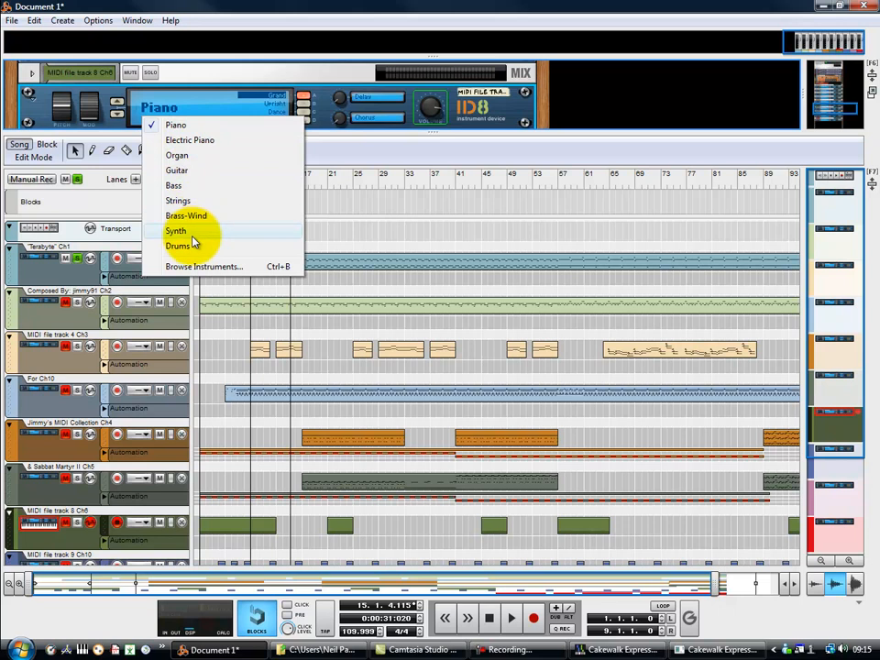
mouse_move(178, 200)
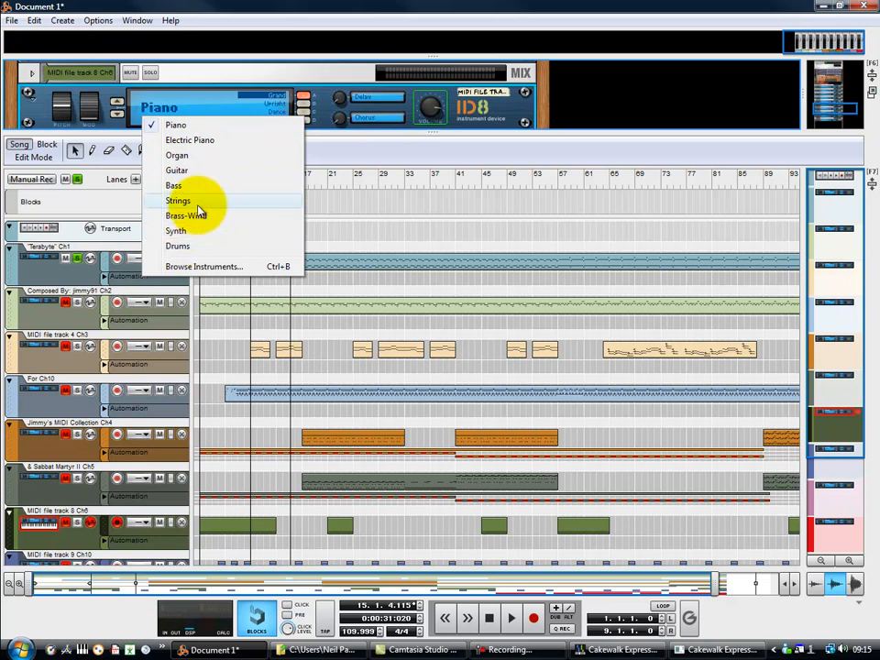
mouse_move(176, 246)
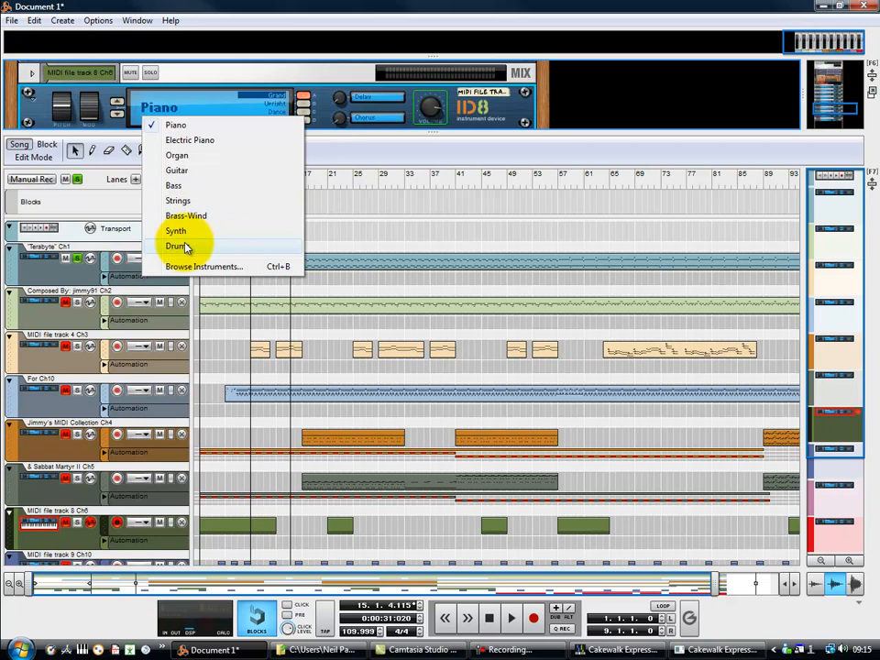
click(176, 246)
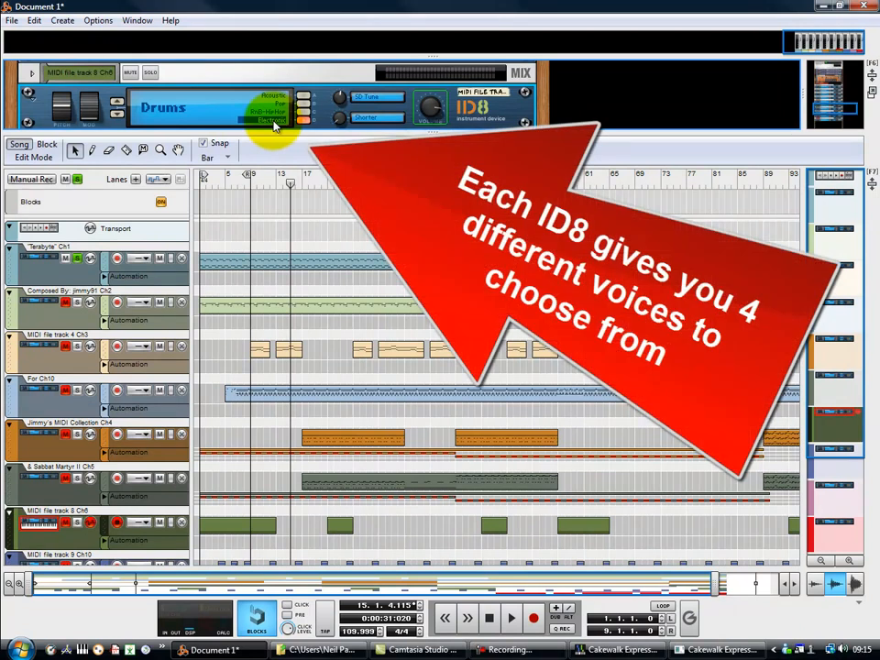
mouse_move(147, 174)
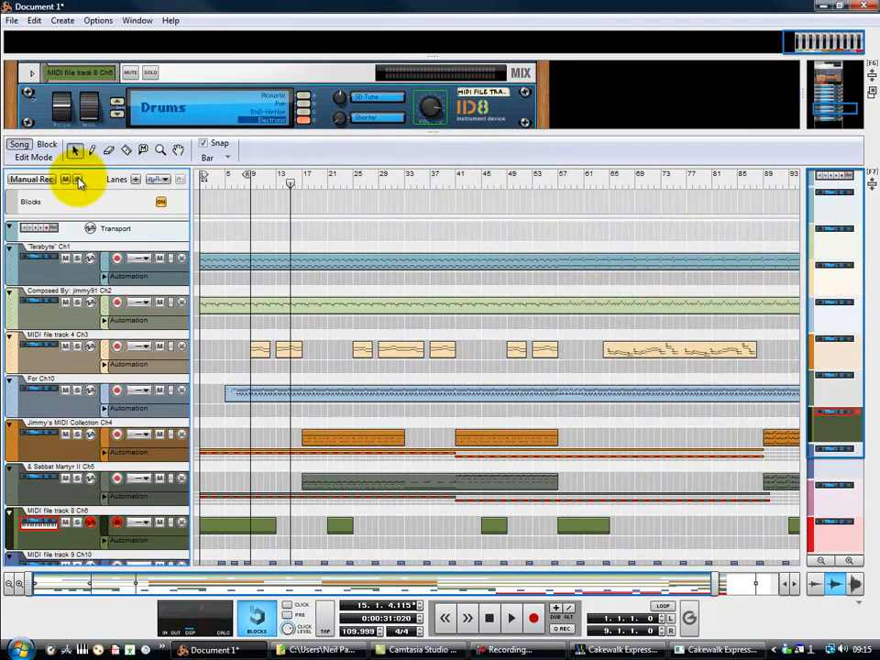
mouse_move(78, 431)
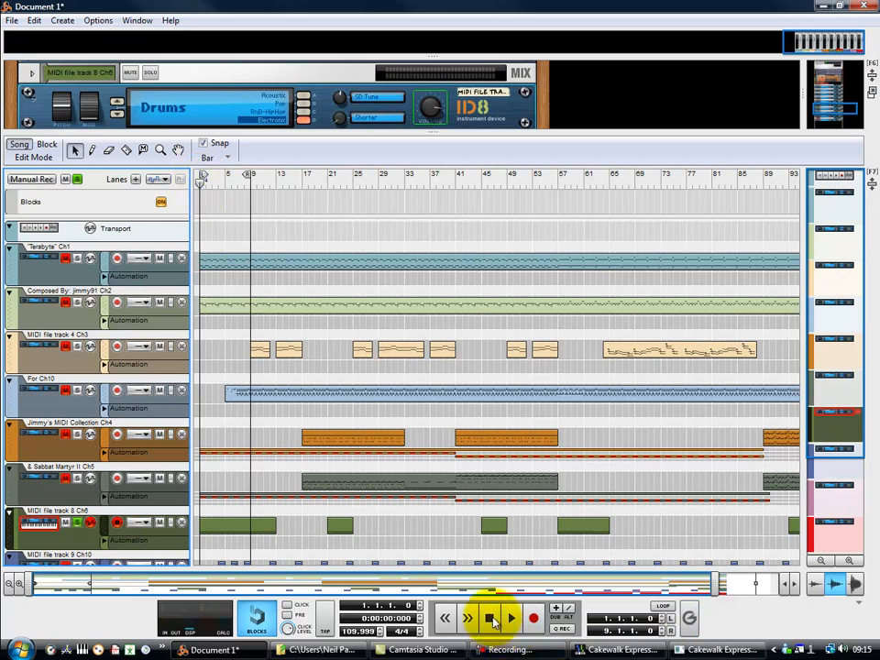
mouse_move(491, 619)
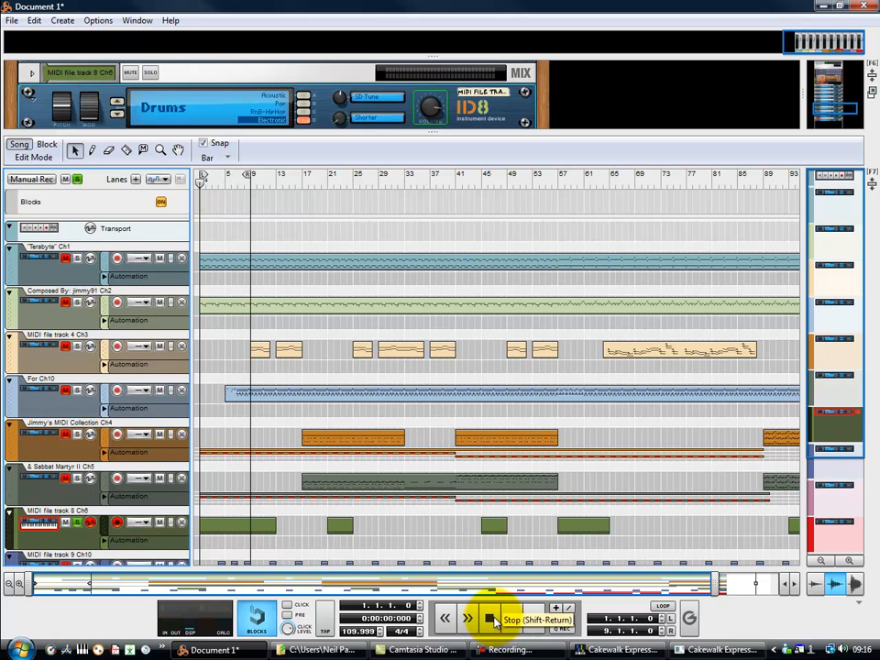
Rewind and play the song to bar 4 with track 8's Drums voice, then stop.
click(489, 619)
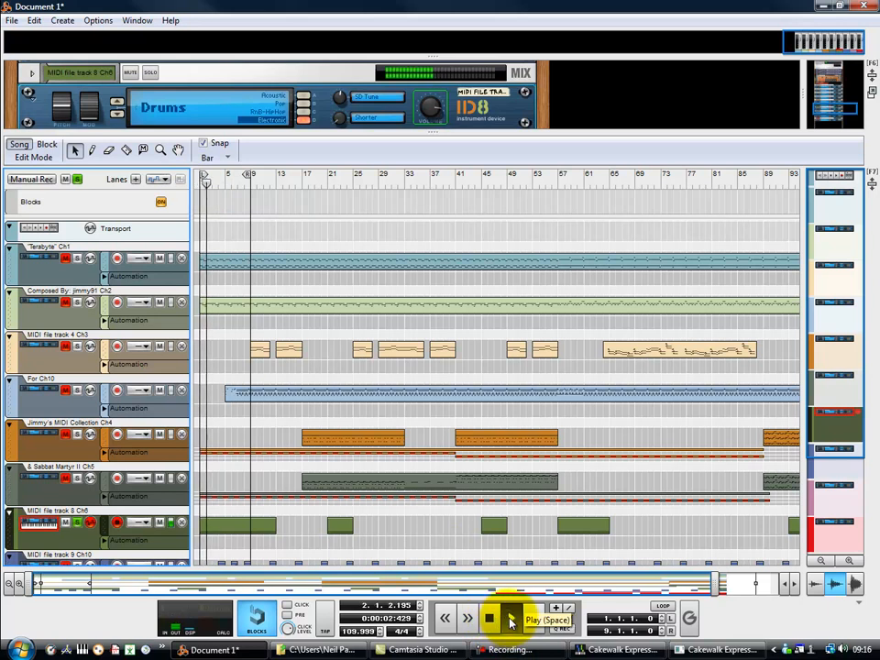
click(489, 619)
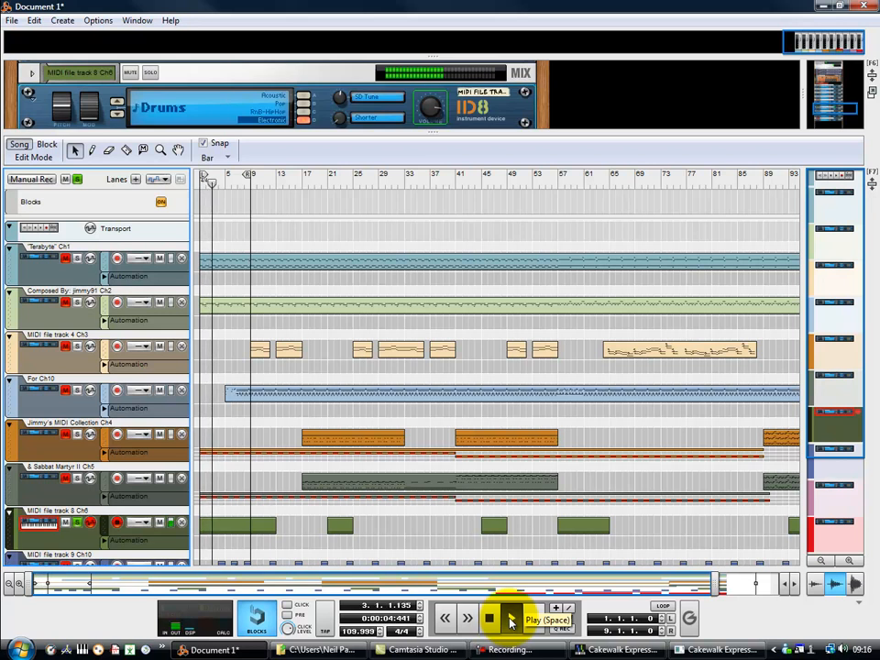
click(489, 619)
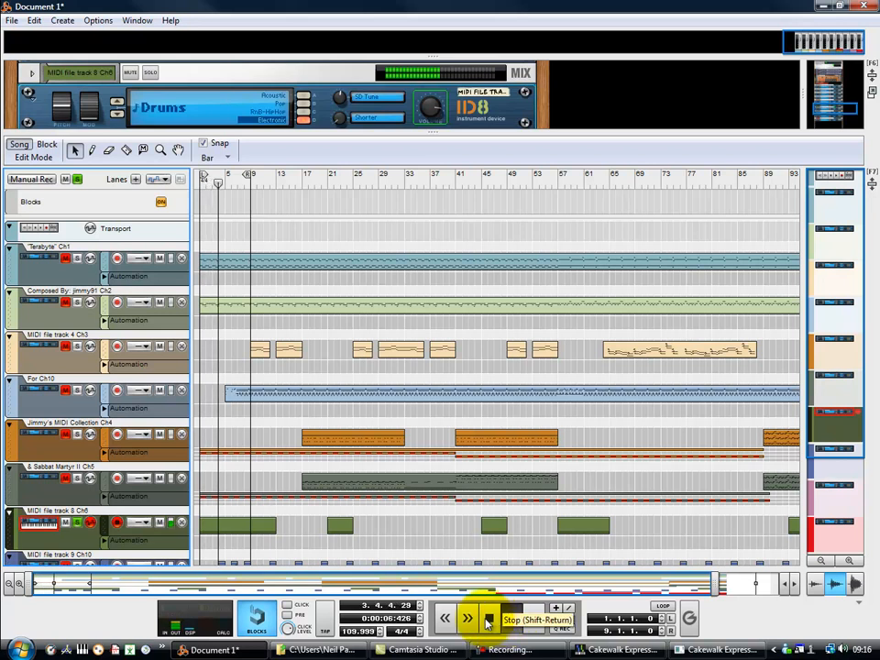
click(488, 618)
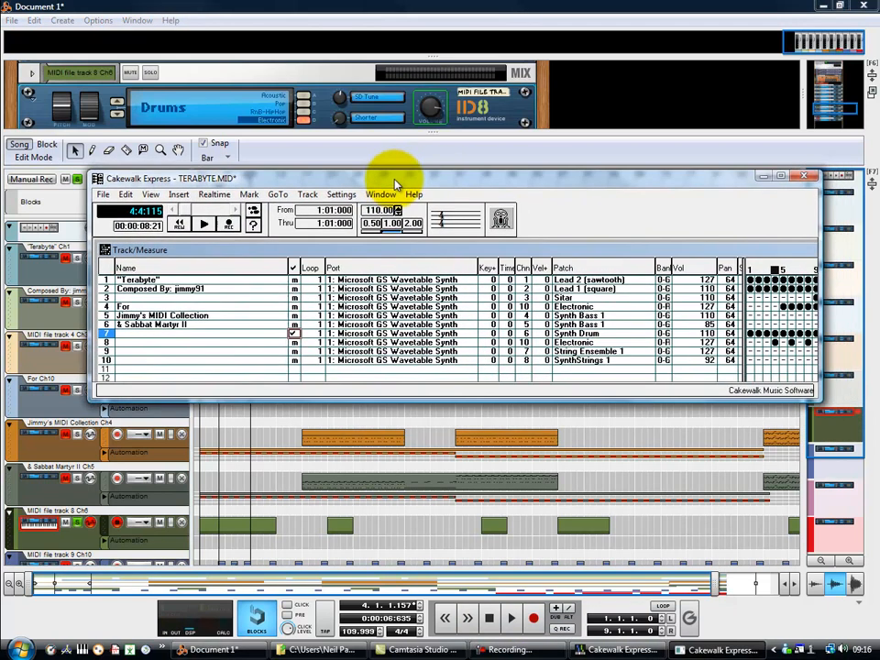
Play TERABYTE.MID in Cakewalk Express up to about bar 9 for comparison.
click(203, 224)
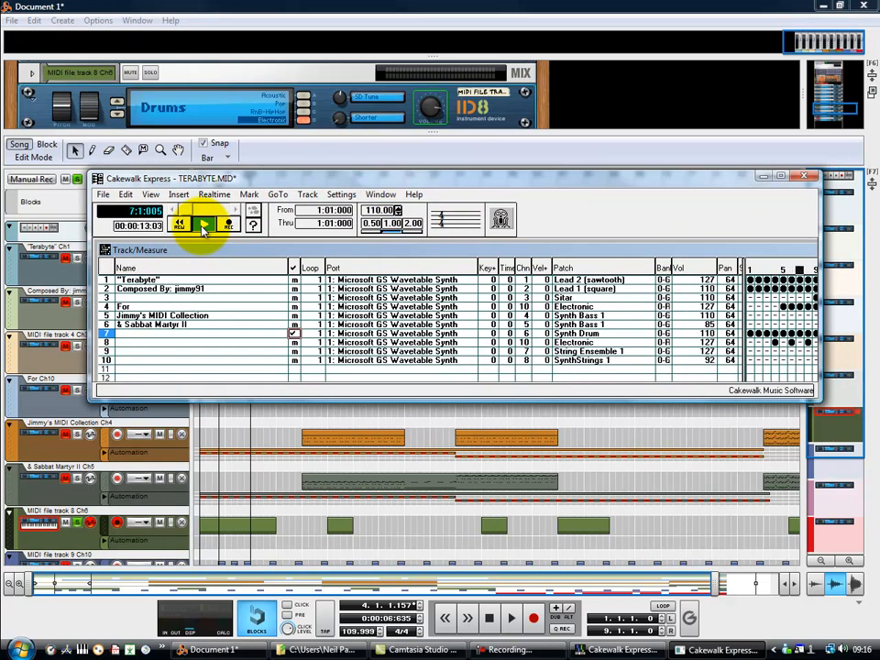
click(489, 618)
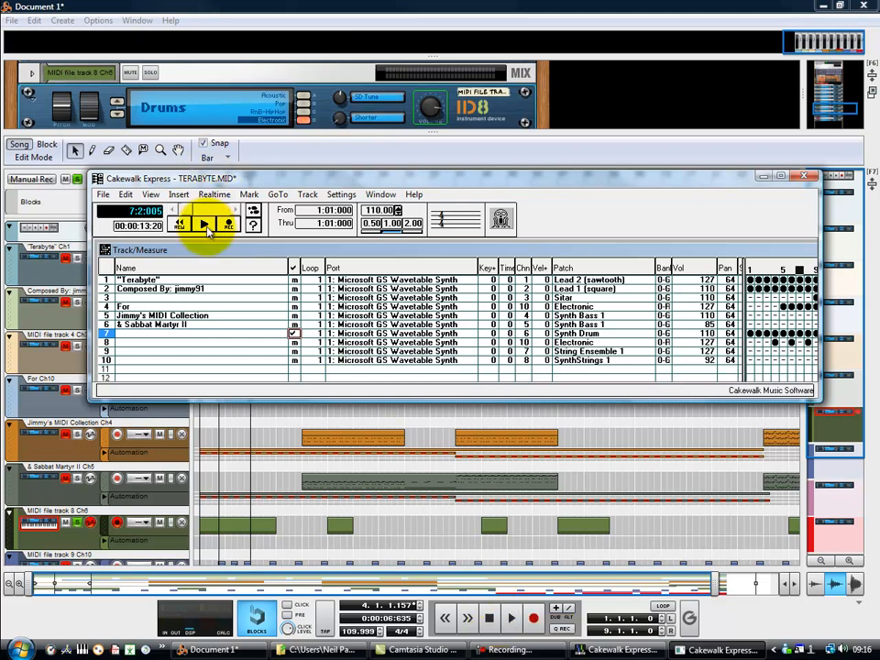
click(203, 225)
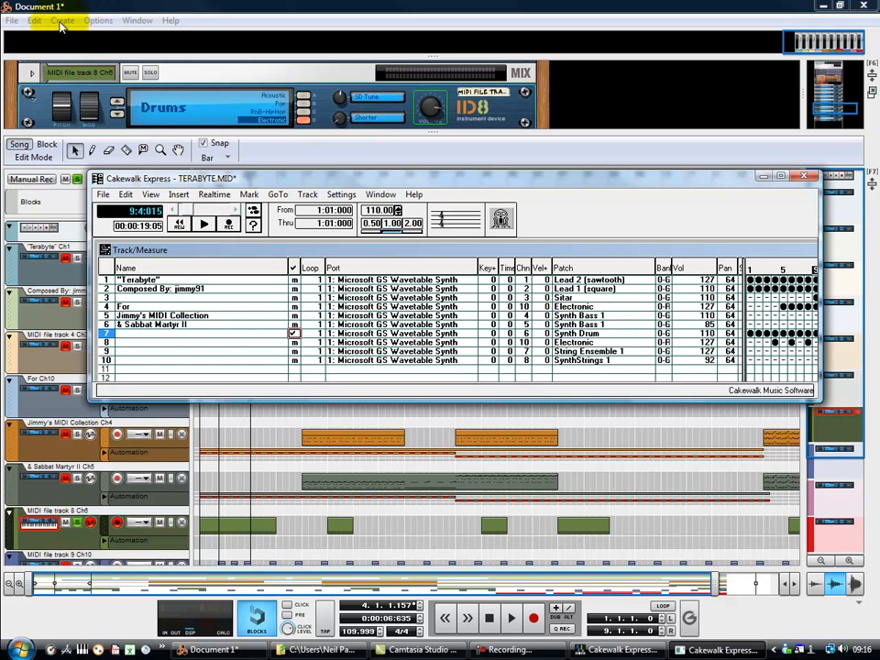
Add a Redrum Drum Computer and open drum channel 1's sample window.
click(62, 20)
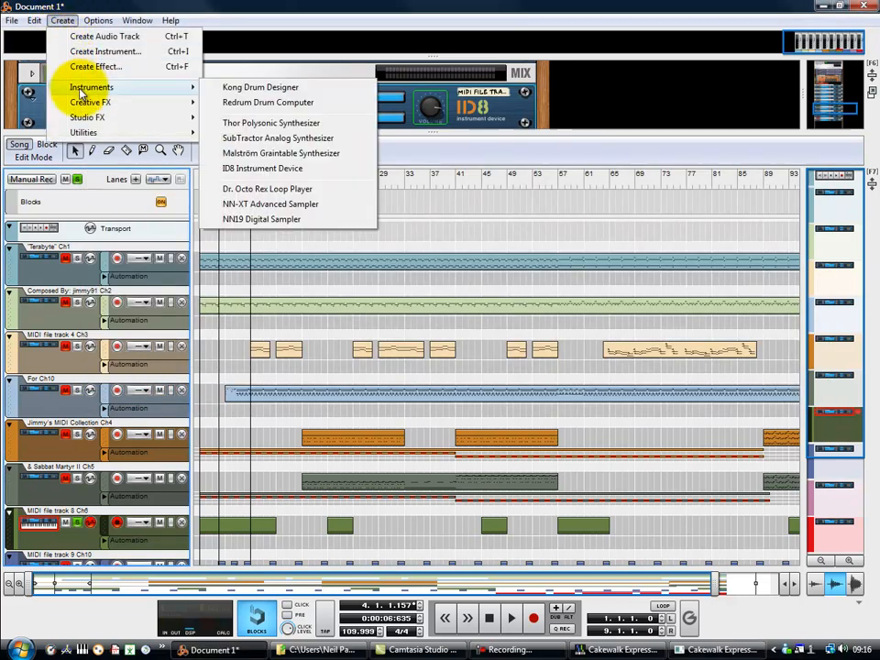
mouse_move(267, 102)
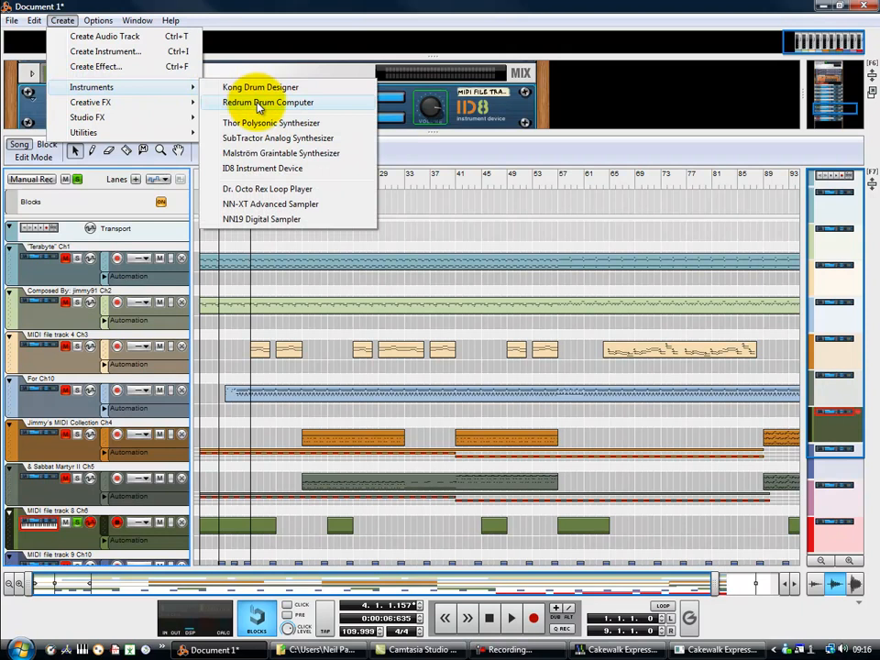
click(268, 102)
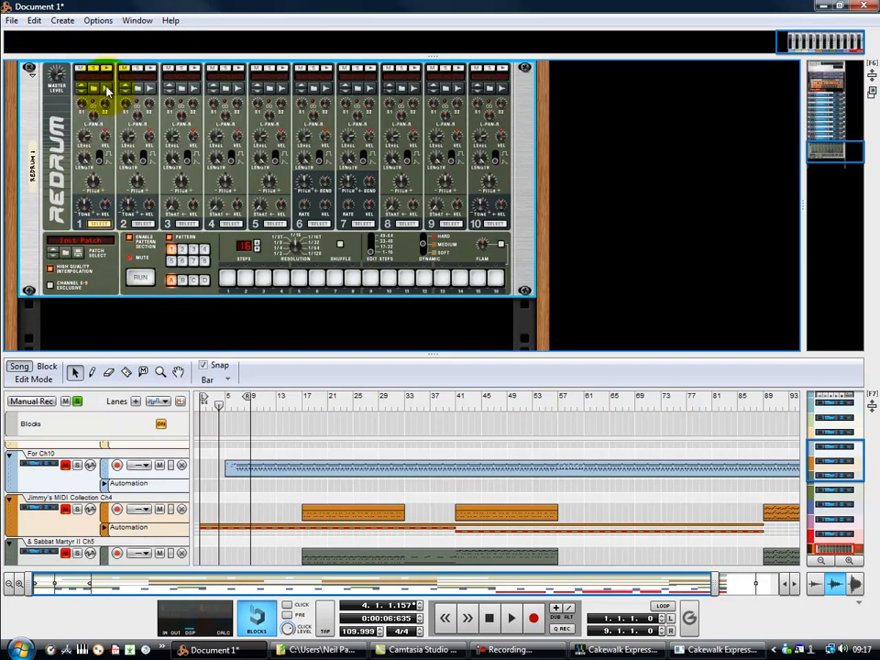
click(94, 87)
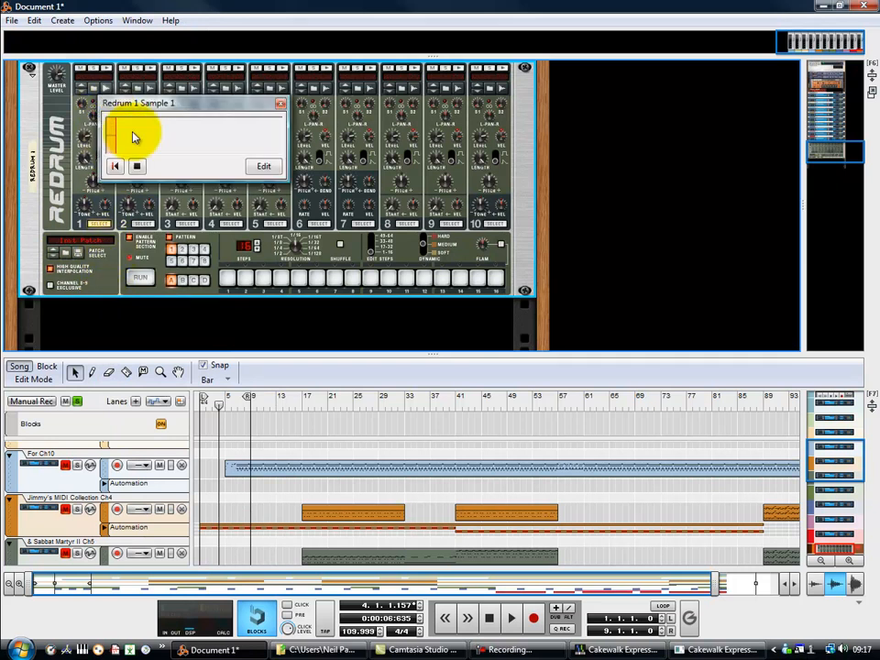